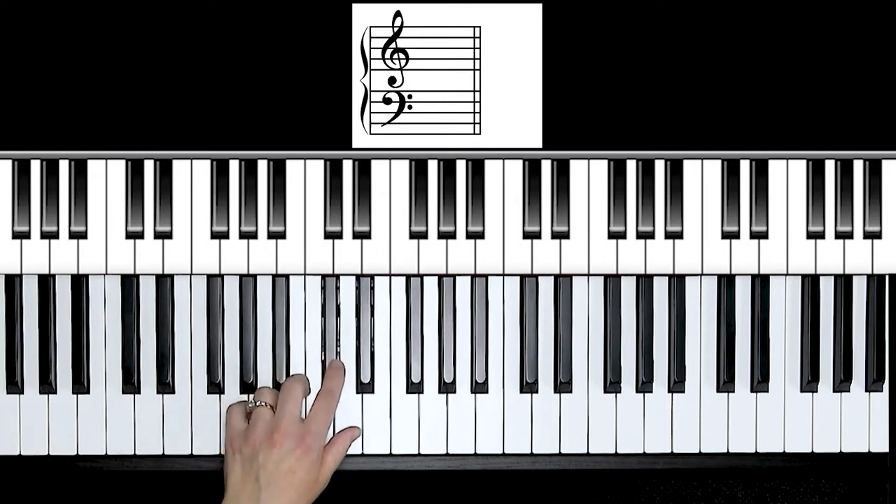
{"action": "left_click", "coordinate": [331, 210]}
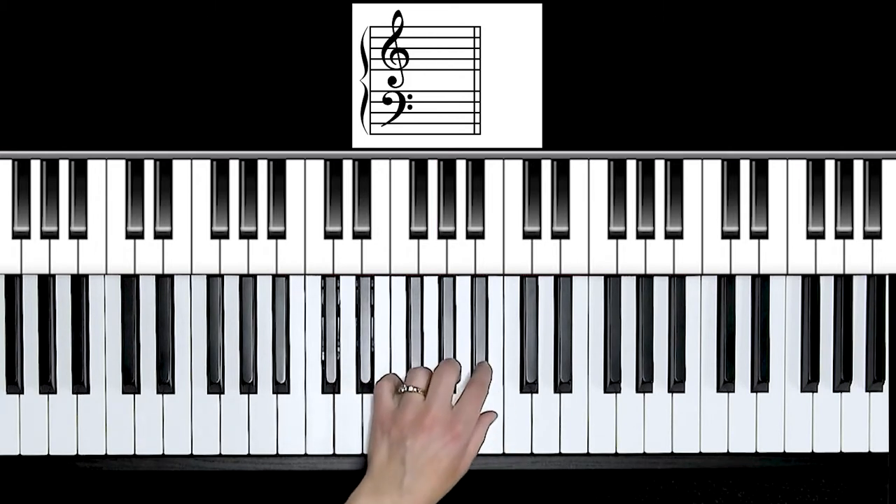
{"action": "left_click", "coordinate": [475, 210]}
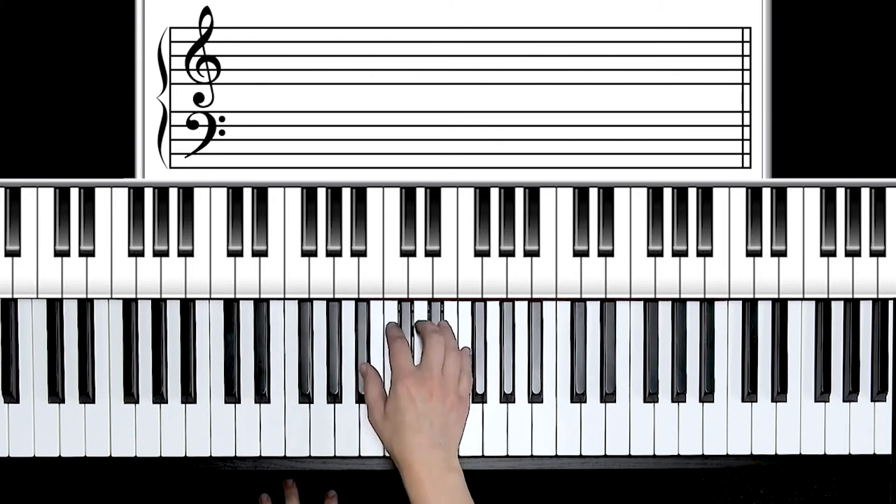
{"action": "left_click", "coordinate": [358, 224]}
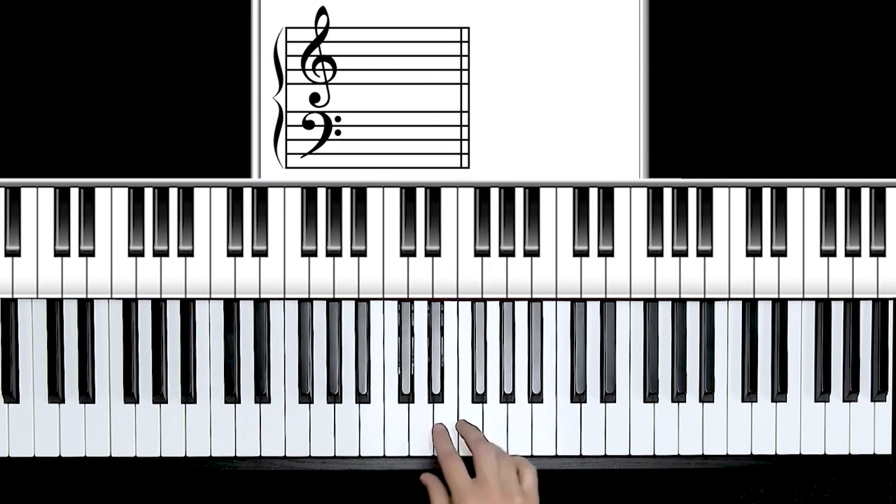
{"action": "left_click", "coordinate": [465, 245]}
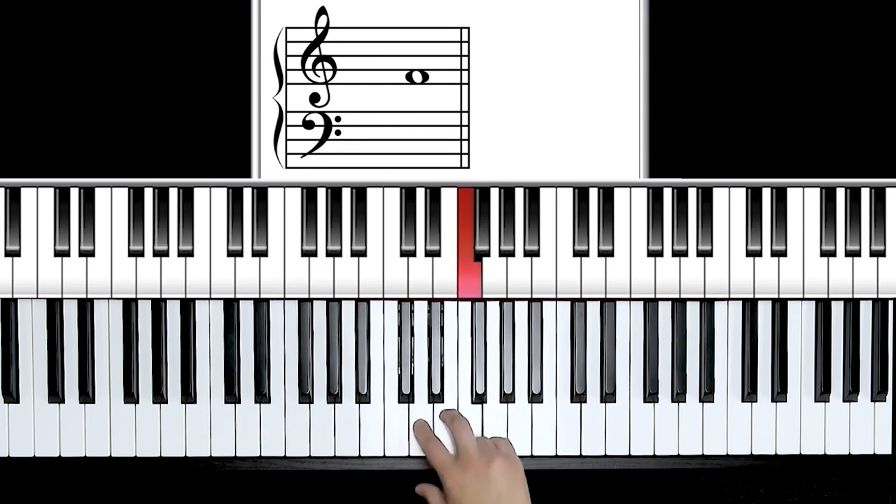